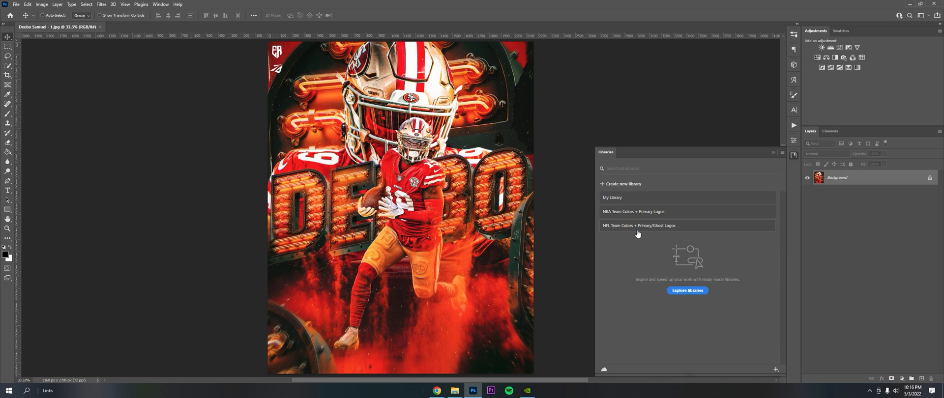
Browse the NFL team library, then save a transparent 49ers logo PNG as 49ers.png.
{"action": "left_click", "coordinate": [639, 226]}
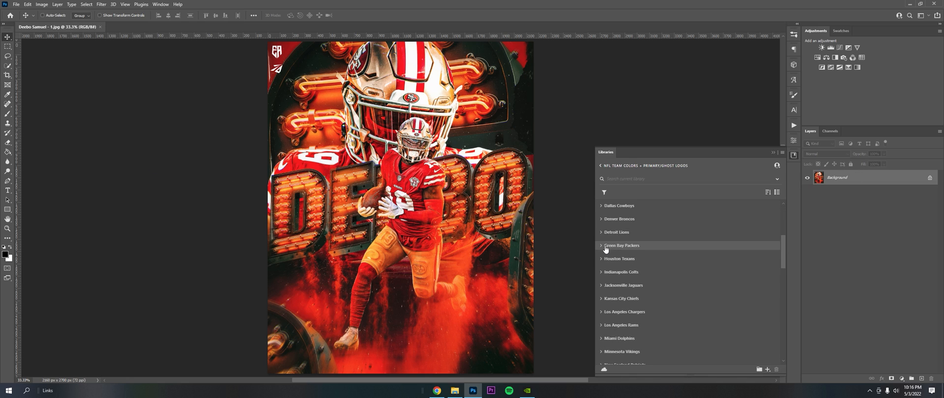
{"action": "left_click", "coordinate": [621, 245]}
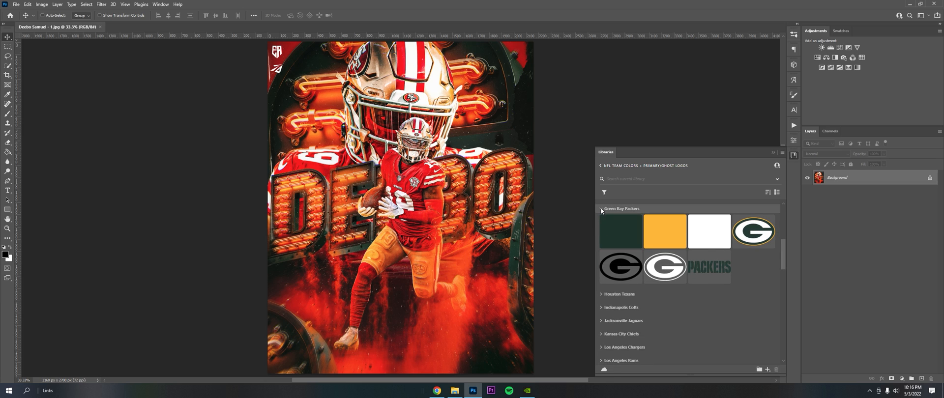
{"action": "left_click", "coordinate": [602, 209]}
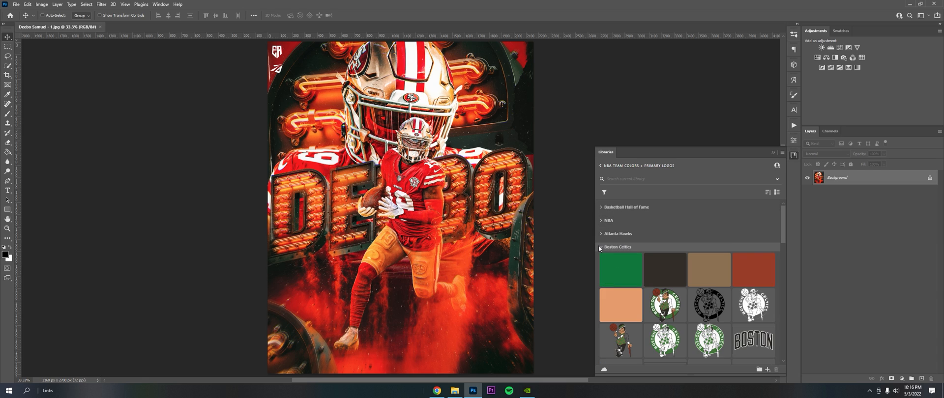
{"action": "scroll", "scroll_direction": "down", "scroll_amount": 3}
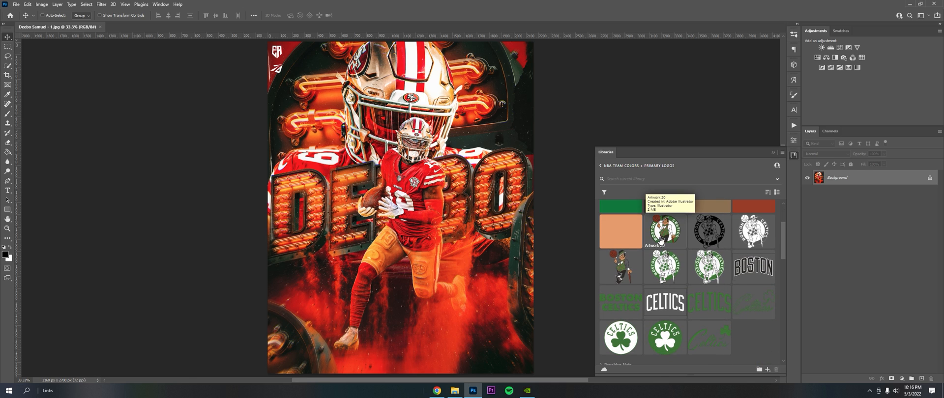
{"action": "mouse_move", "coordinate": [361, 168]}
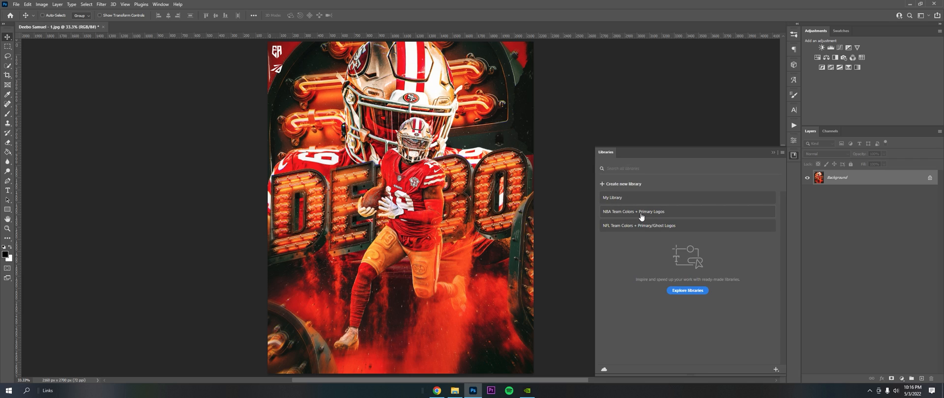
{"action": "mouse_move", "coordinate": [776, 370]}
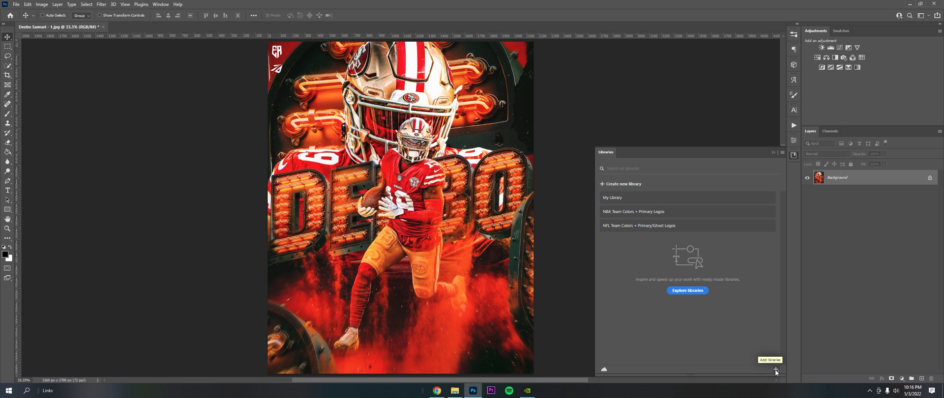
{"action": "left_click", "coordinate": [776, 370]}
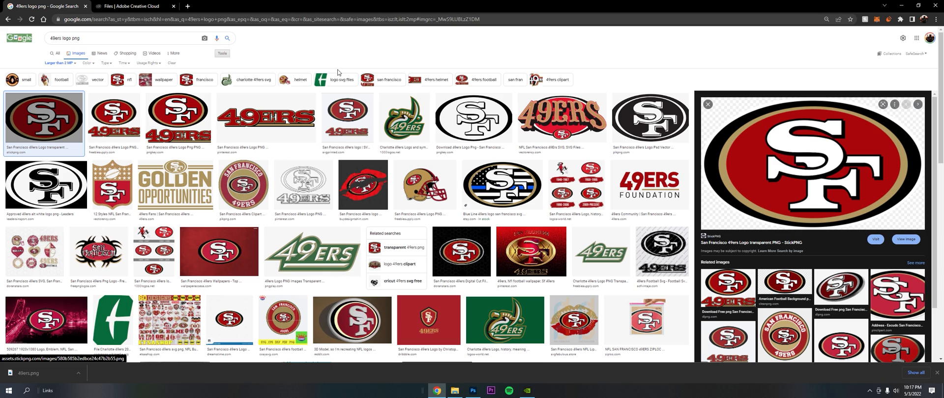
{"action": "mouse_move", "coordinate": [796, 35]}
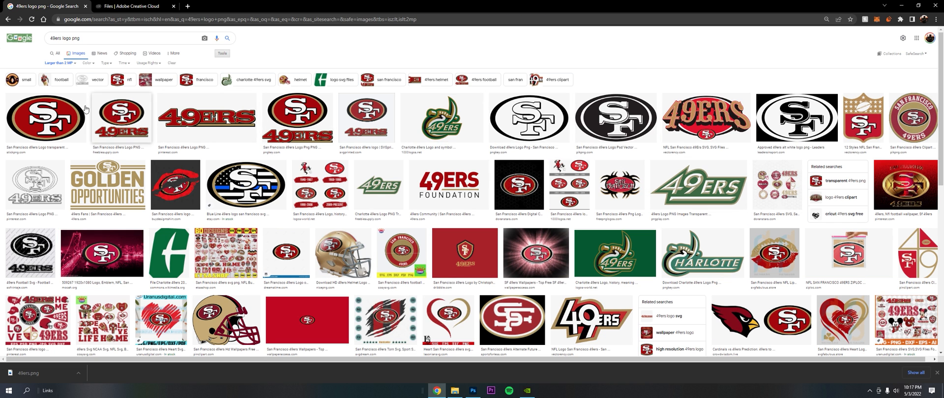
{"action": "left_click", "coordinate": [473, 391]}
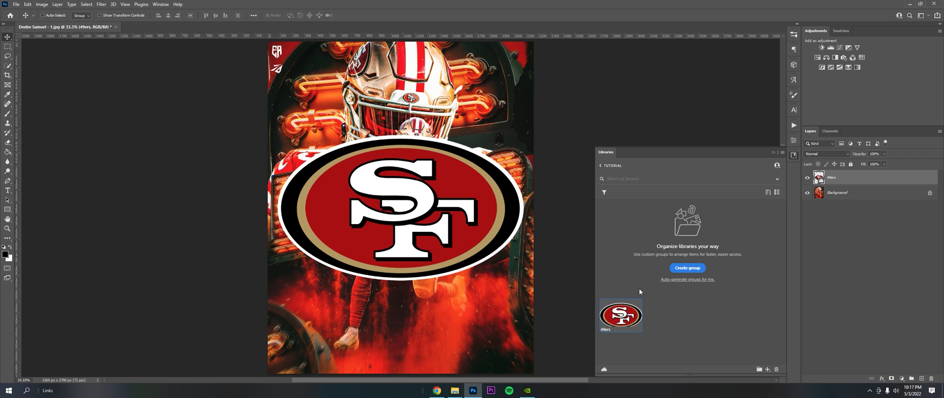
Rename the logo asset in the Tutorial library to '49ers Logo - PNG'.
{"action": "right_click", "coordinate": [620, 315]}
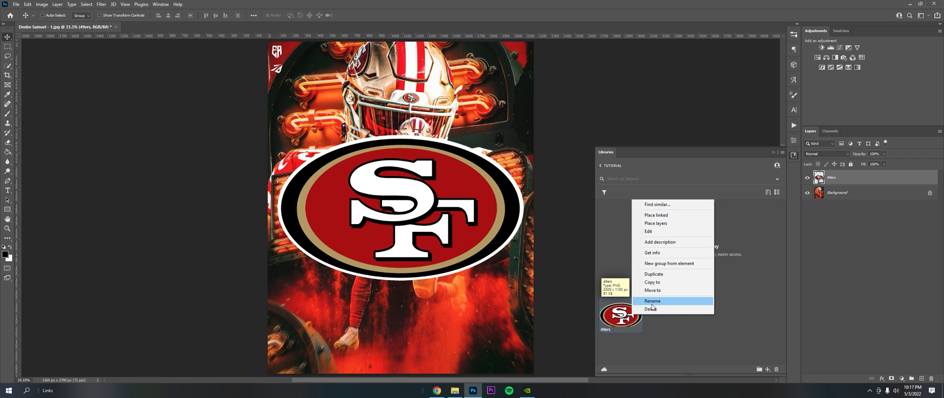
{"action": "left_click", "coordinate": [653, 301]}
{"action": "type", "text": " Logo - PNG"}
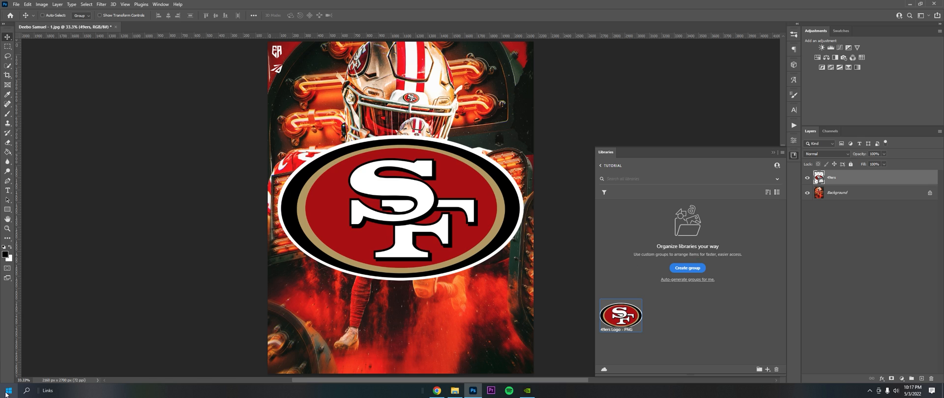
Save the logo's red as a new swatch '49ers Red' in the current library.
{"action": "left_click", "coordinate": [841, 30]}
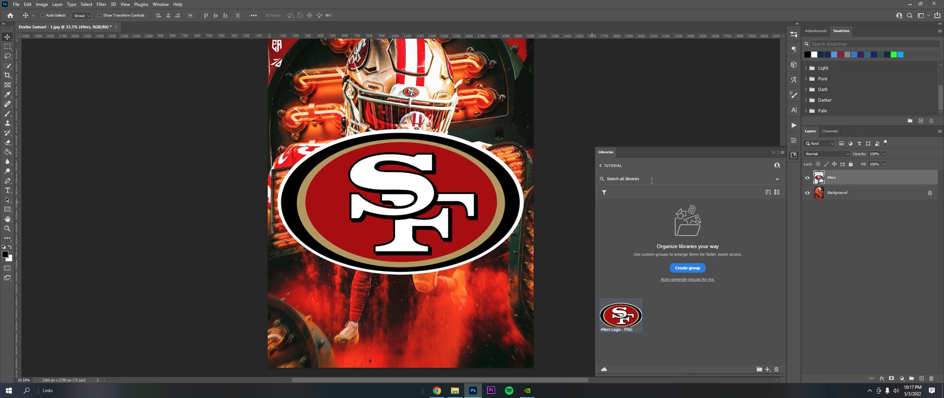
{"action": "left_click", "coordinate": [5, 251]}
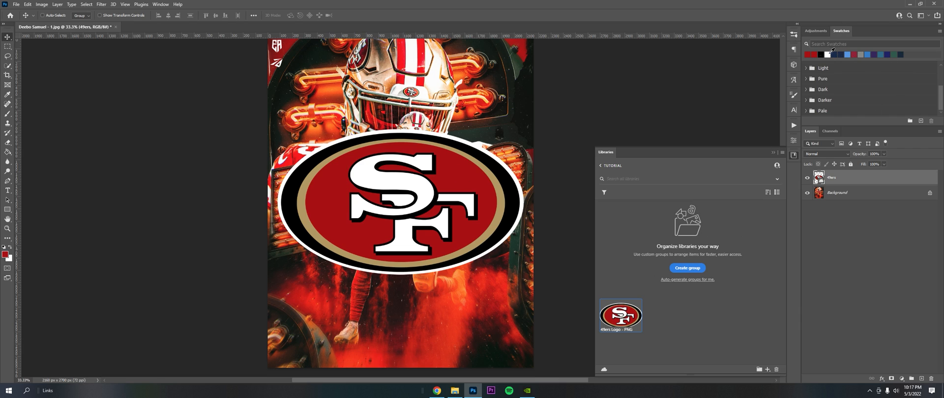
{"action": "mouse_move", "coordinate": [892, 67]}
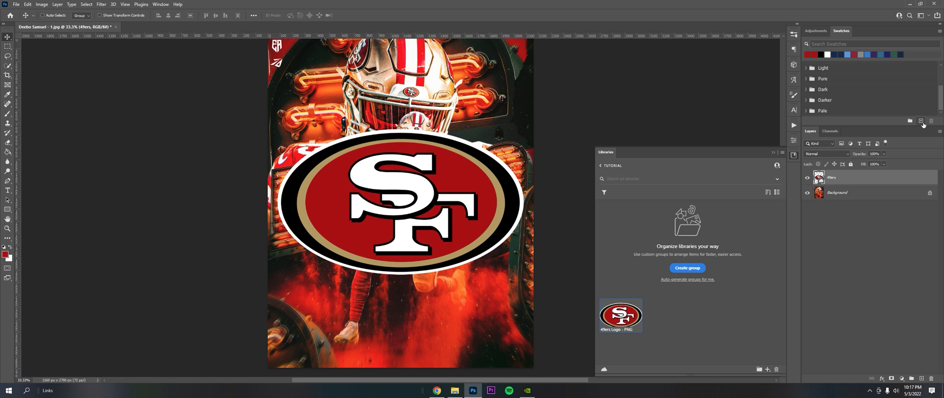
{"action": "left_click", "coordinate": [921, 121]}
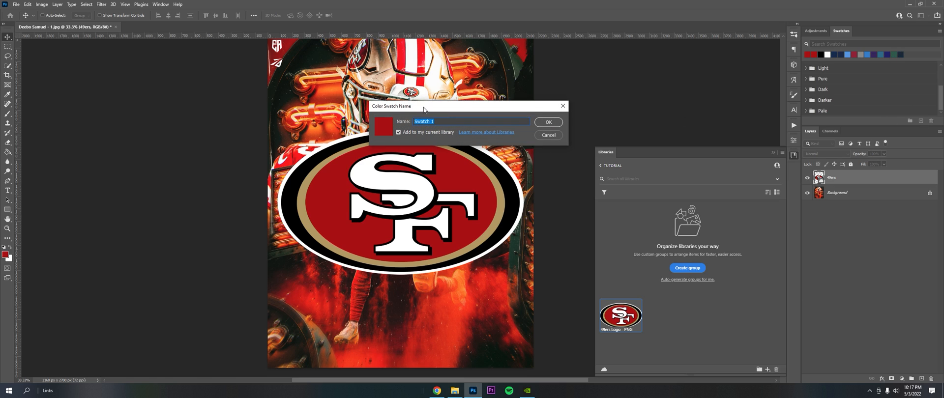
{"action": "type", "text": "49ers Red"}
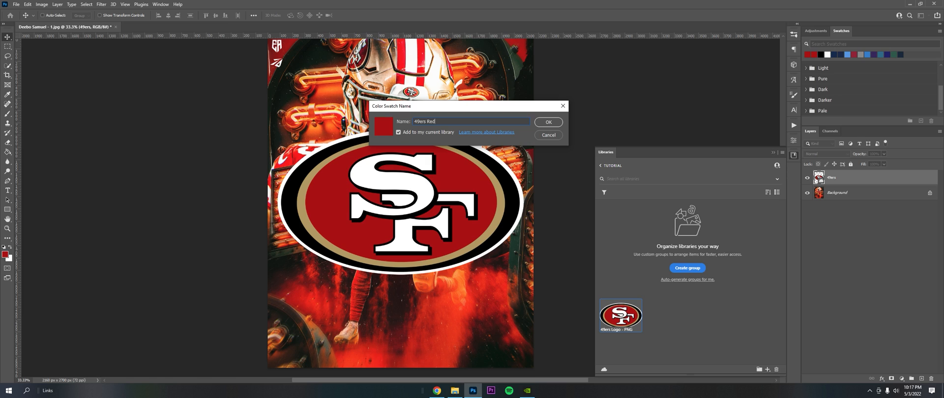
{"action": "mouse_move", "coordinate": [408, 137]}
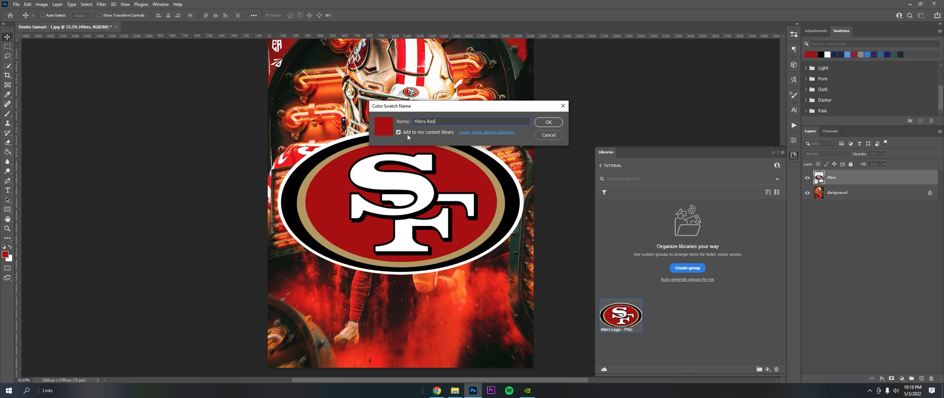
{"action": "left_click", "coordinate": [548, 122]}
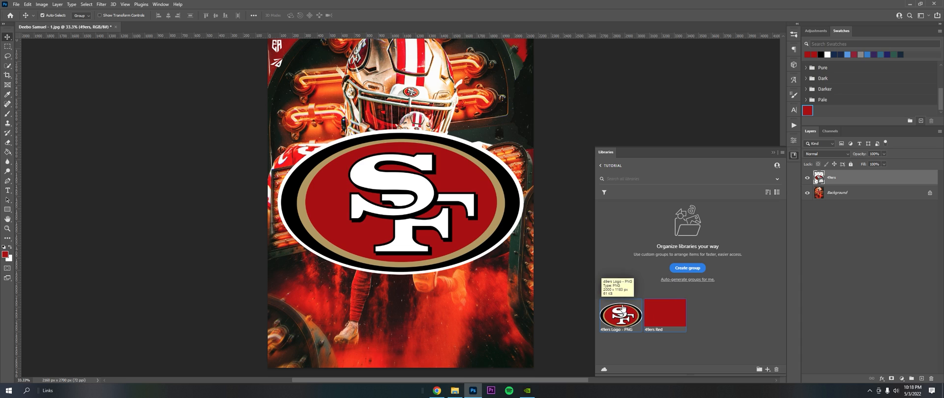
Open the Tutorial library and group the logo and 49ers Red swatch as '49ers'.
{"action": "left_click", "coordinate": [687, 268]}
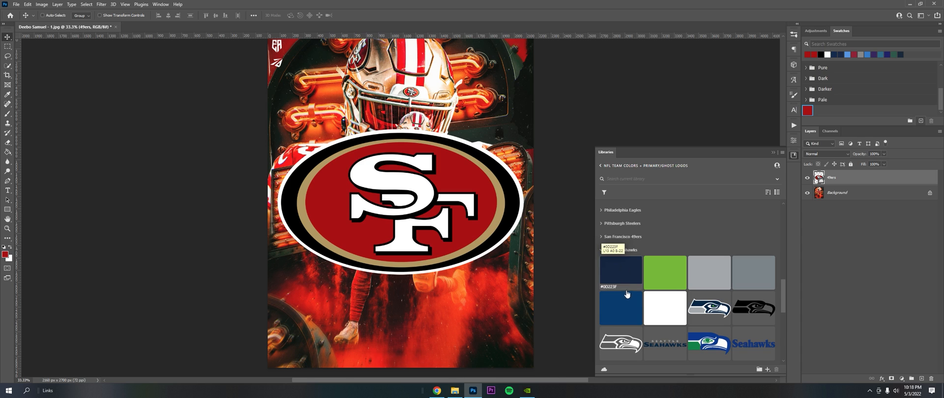
{"action": "scroll", "scroll_direction": "down", "scroll_amount": 3}
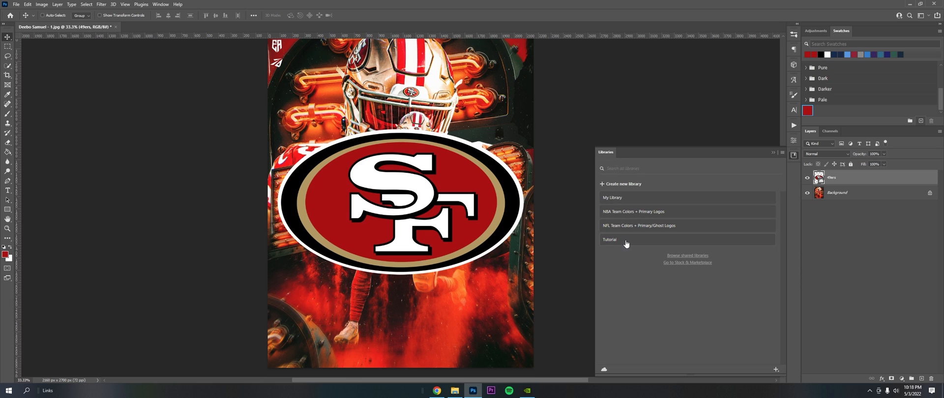
{"action": "left_click", "coordinate": [610, 240]}
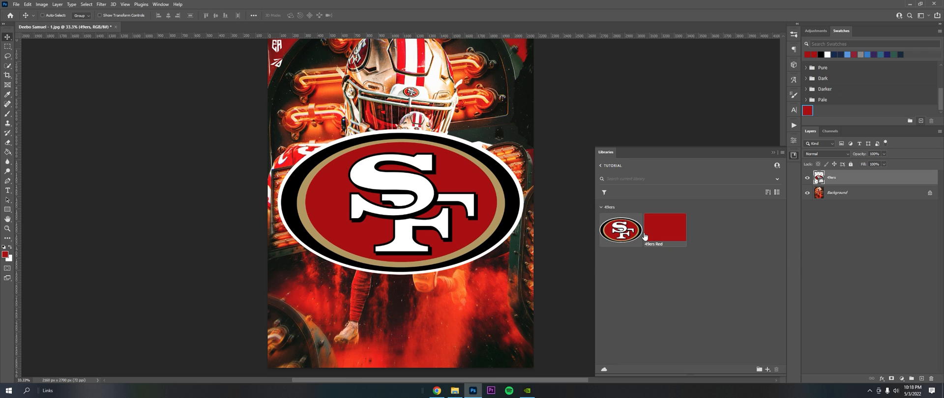
{"action": "mouse_move", "coordinate": [657, 228]}
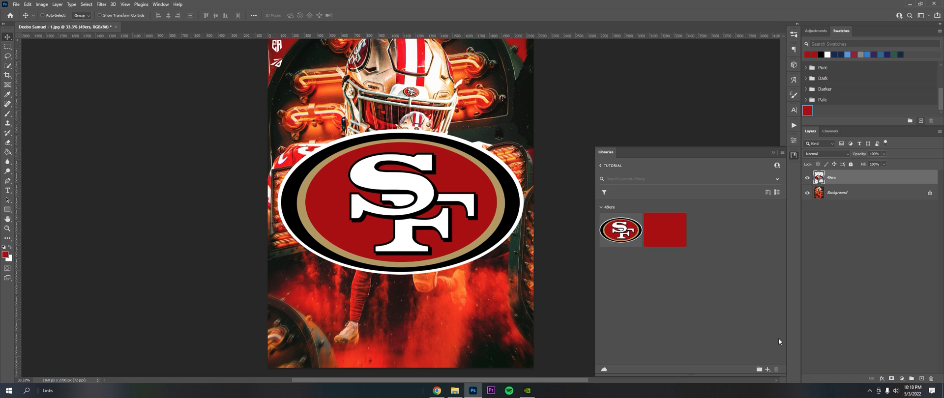
{"action": "mouse_move", "coordinate": [456, 380]}
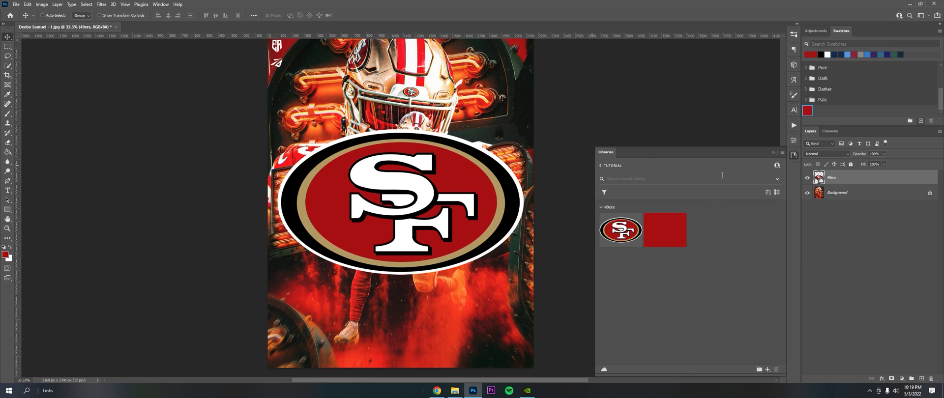
{"action": "mouse_move", "coordinate": [777, 166]}
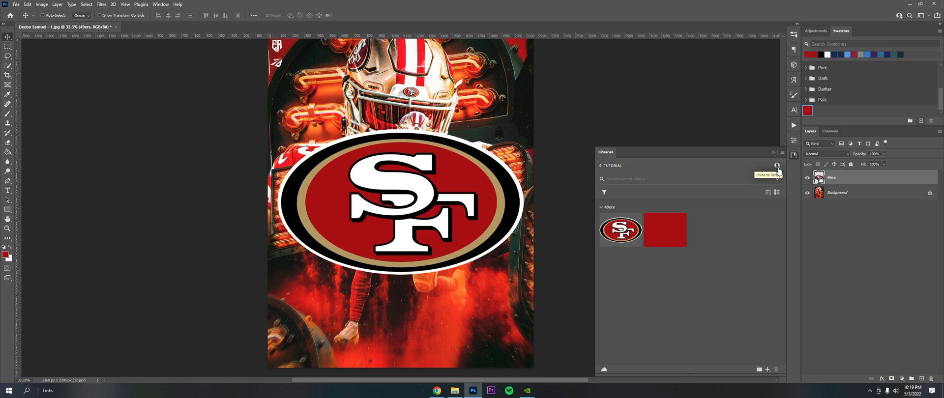
{"action": "mouse_move", "coordinate": [431, 349]}
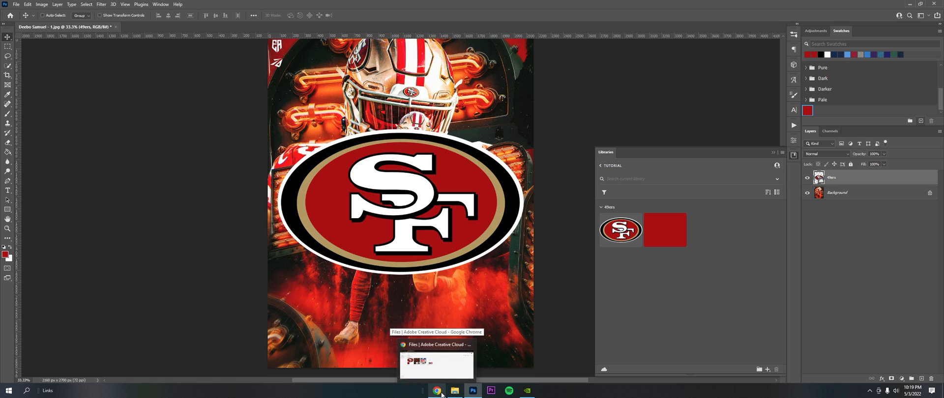
Open the Tutorial library on the Creative Cloud website and show its Invite and Get link options.
{"action": "left_click", "coordinate": [437, 391]}
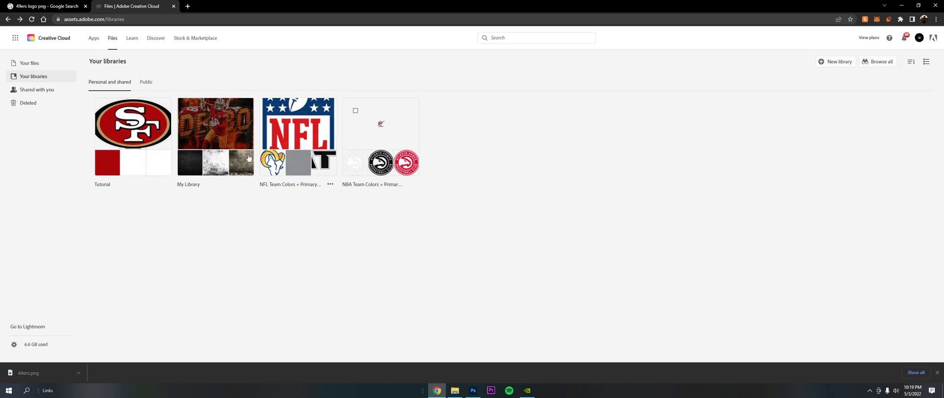
{"action": "left_click", "coordinate": [132, 136]}
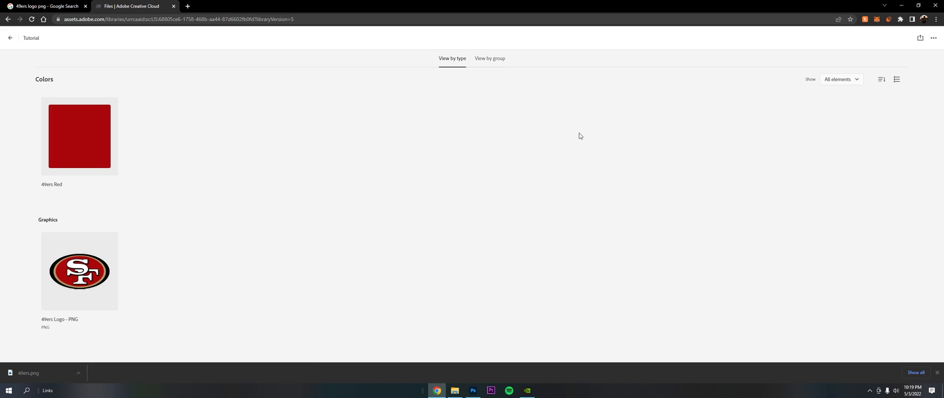
{"action": "left_click", "coordinate": [921, 38]}
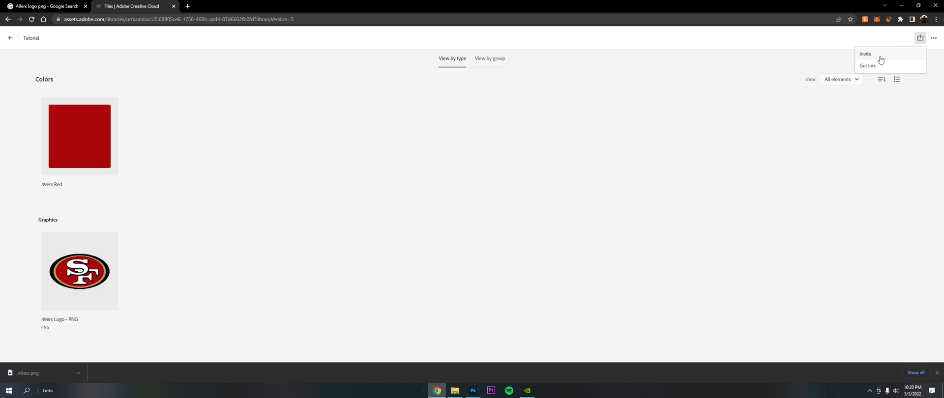
{"action": "mouse_move", "coordinate": [679, 137]}
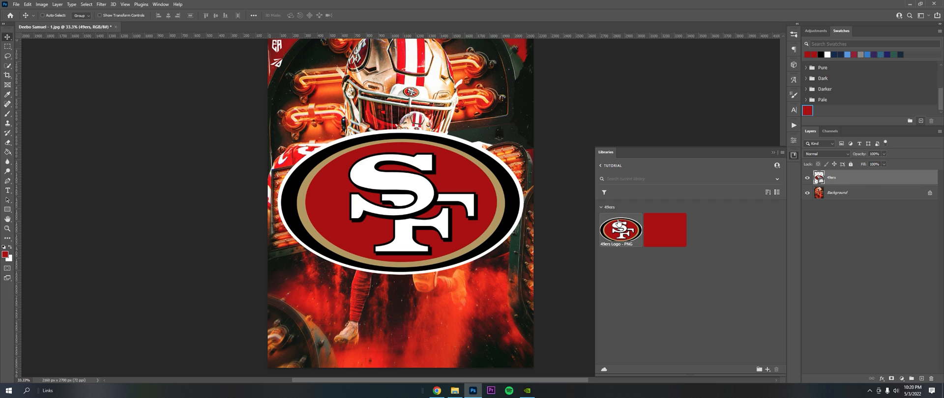
{"action": "mouse_move", "coordinate": [620, 228]}
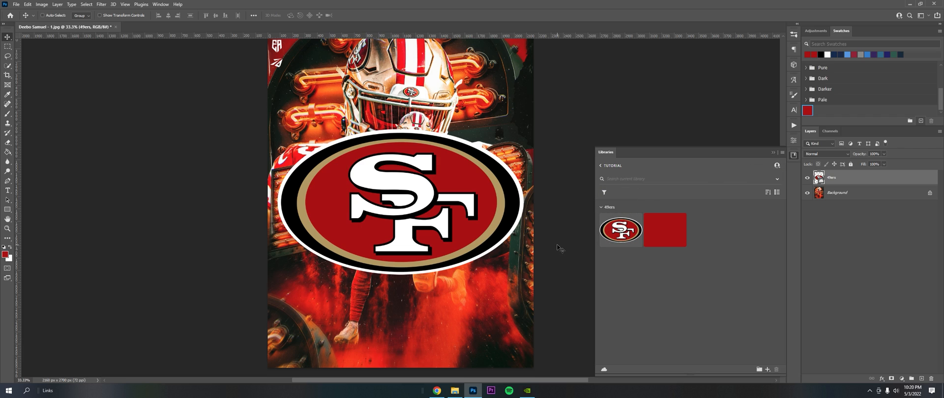
{"action": "mouse_move", "coordinate": [726, 272]}
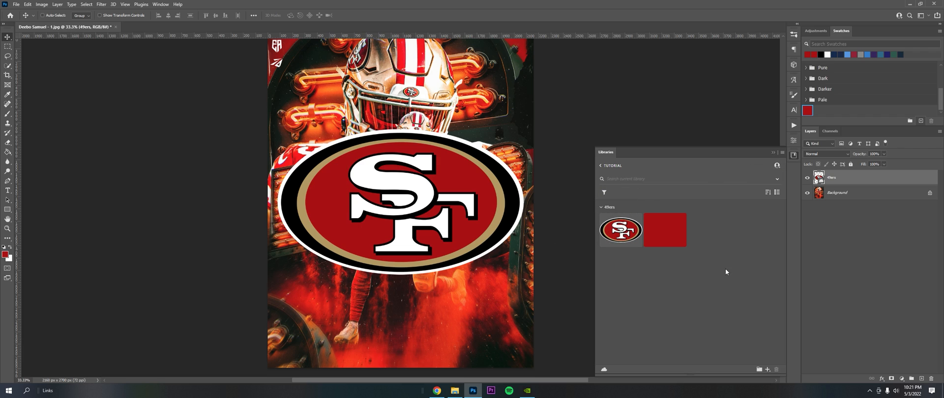